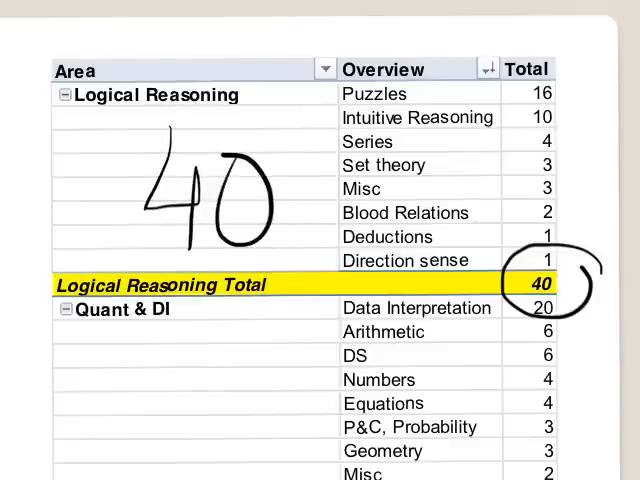
- Scroll down the whiteboard page below the section overview thumbnail
scroll("down", 3)
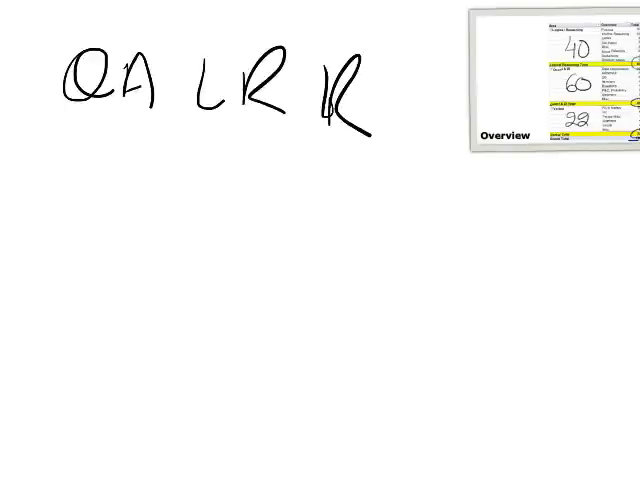
- Draw and thicken the vertical bar beside the handwritten QA, VA, LR column
left_click_drag(84, 160, 84, 200)
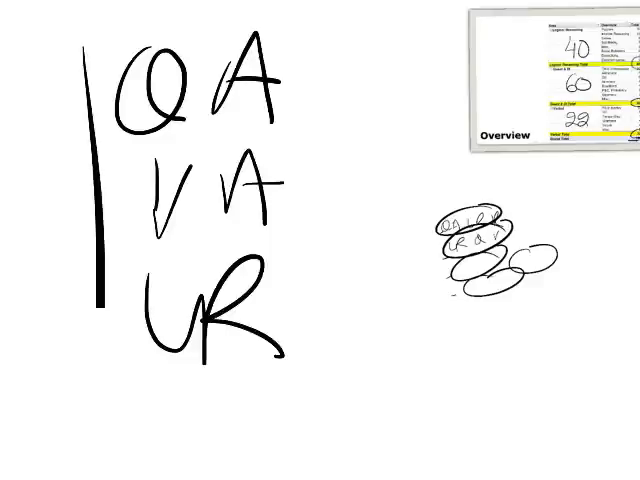
left_click_drag(96, 56, 96, 360)
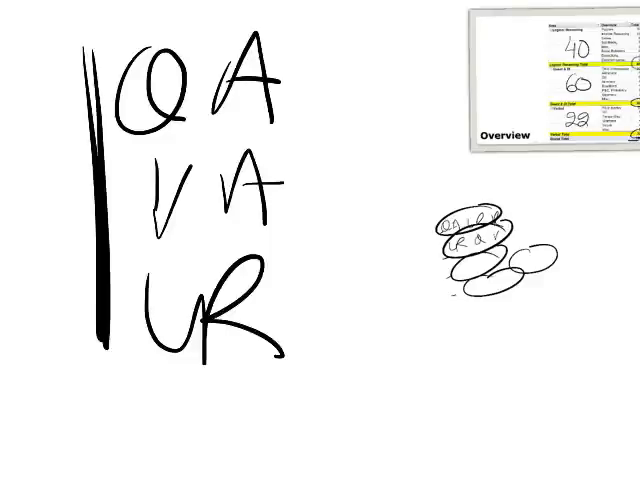